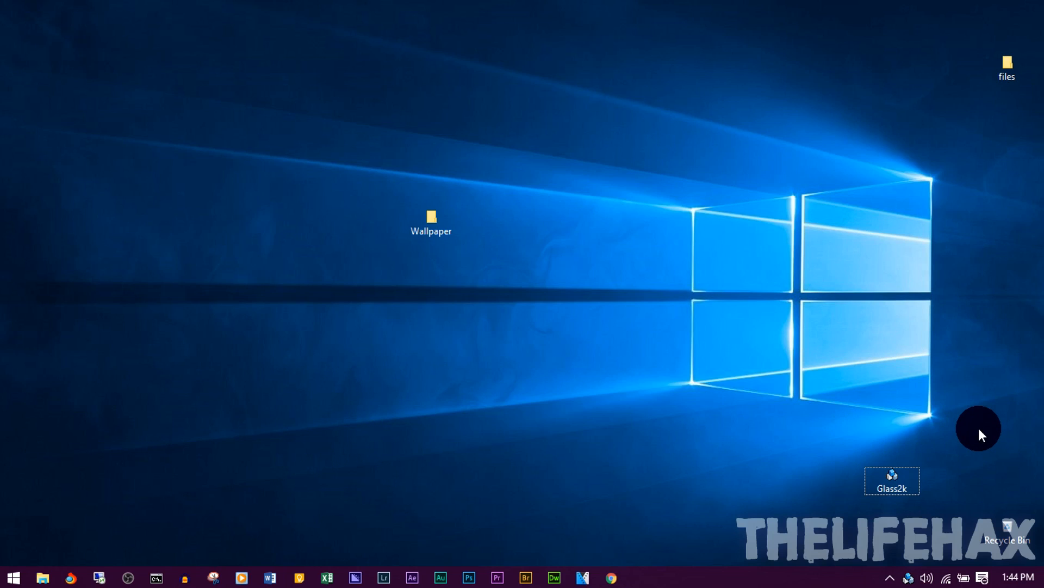
Step: Browse the Wallpaper folder and set the magenta-to-teal streaked image as desktop background
left_click(891, 480)
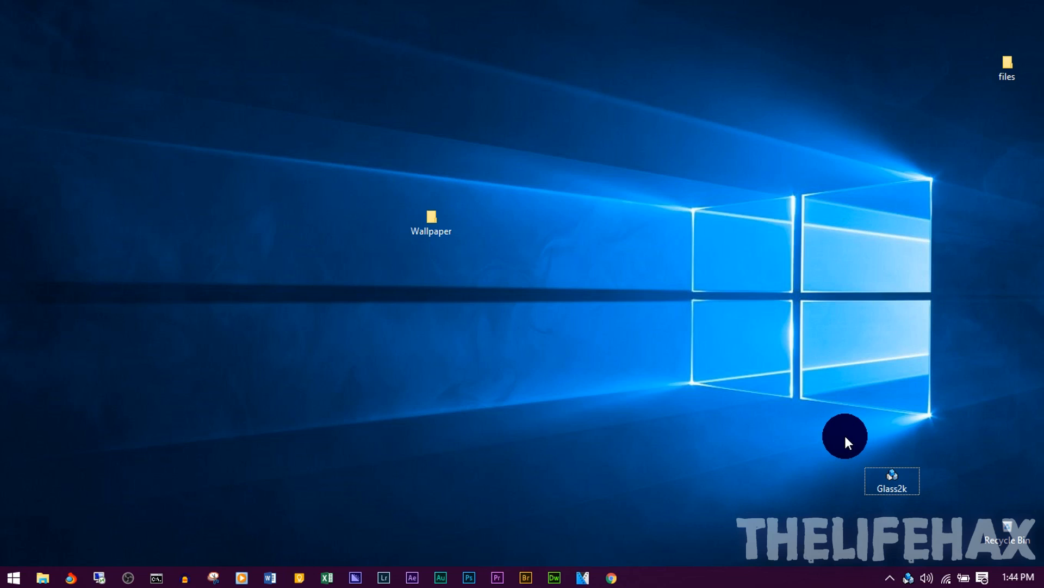
mouse_move(822, 466)
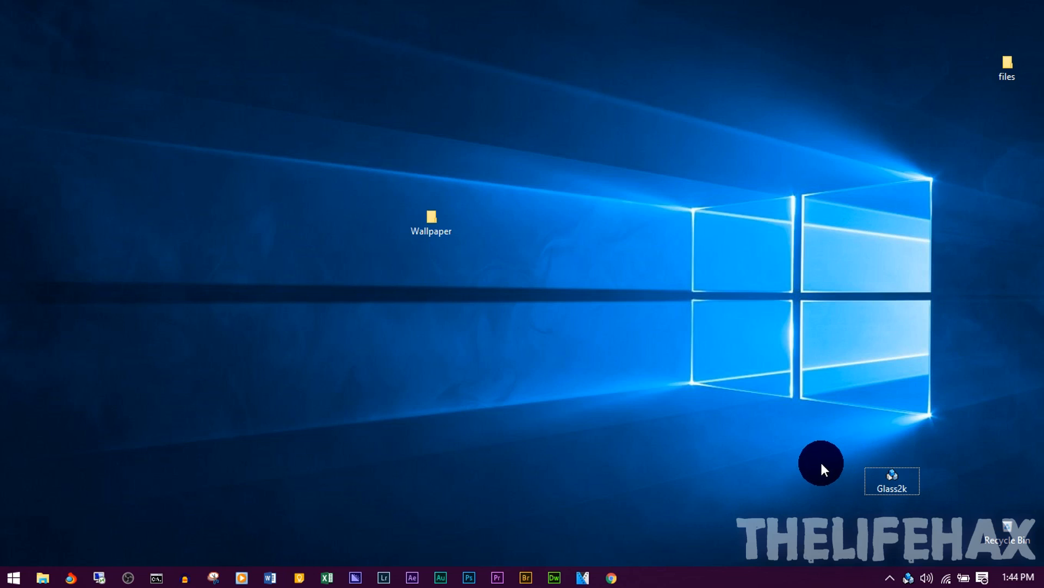
mouse_move(851, 457)
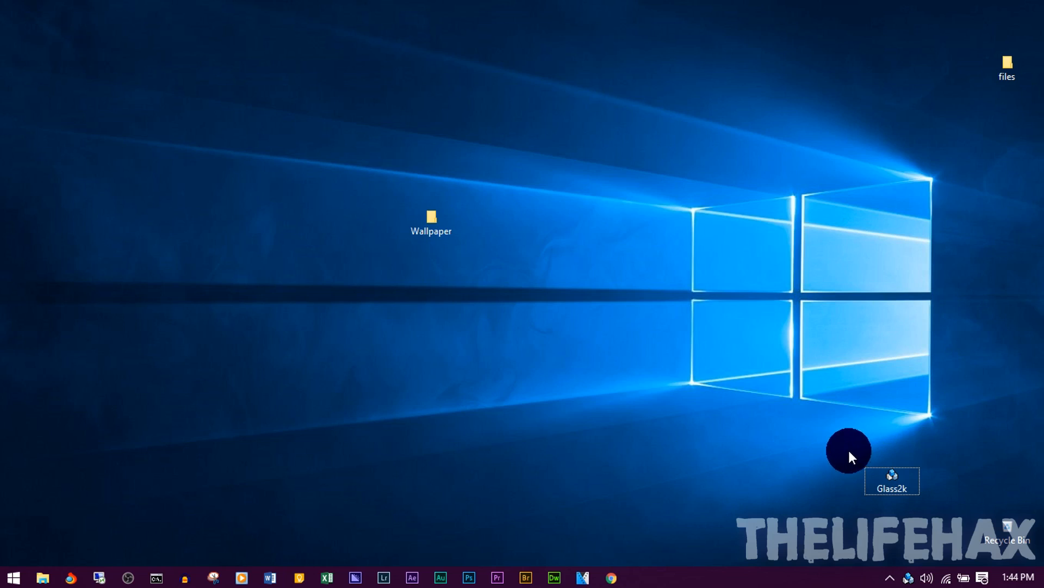
mouse_move(790, 444)
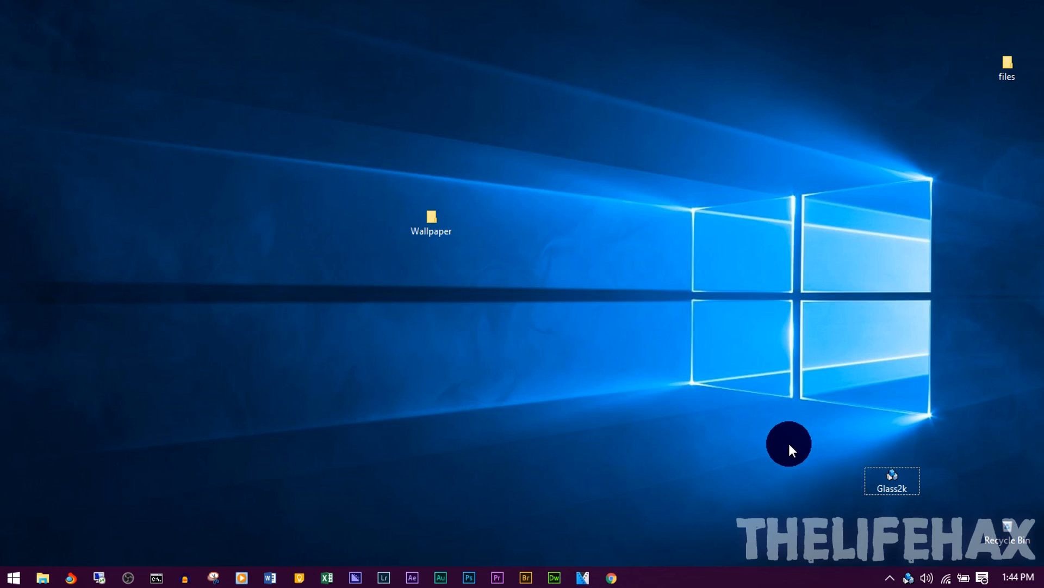
mouse_move(676, 391)
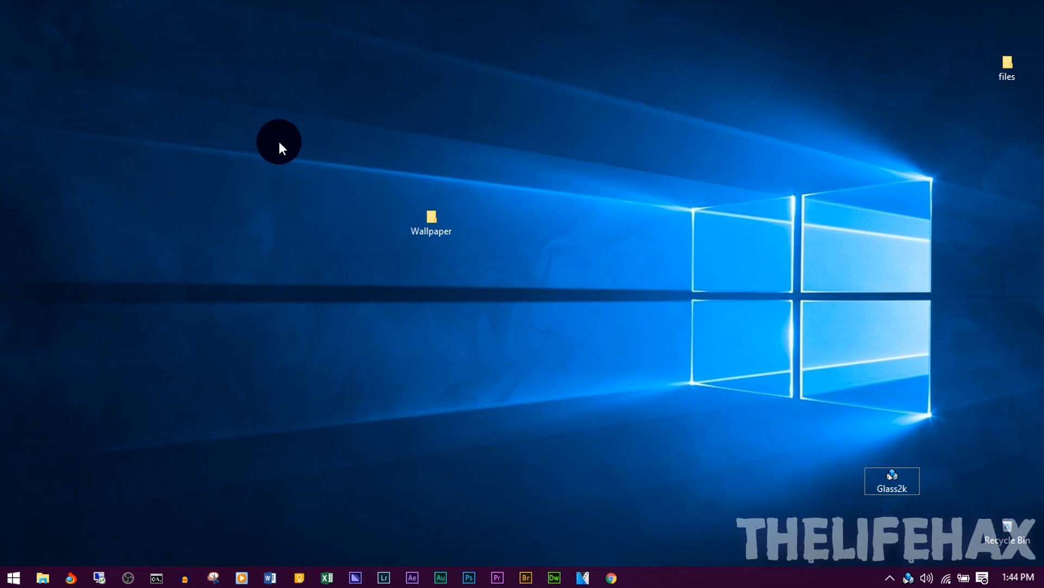
mouse_move(383, 51)
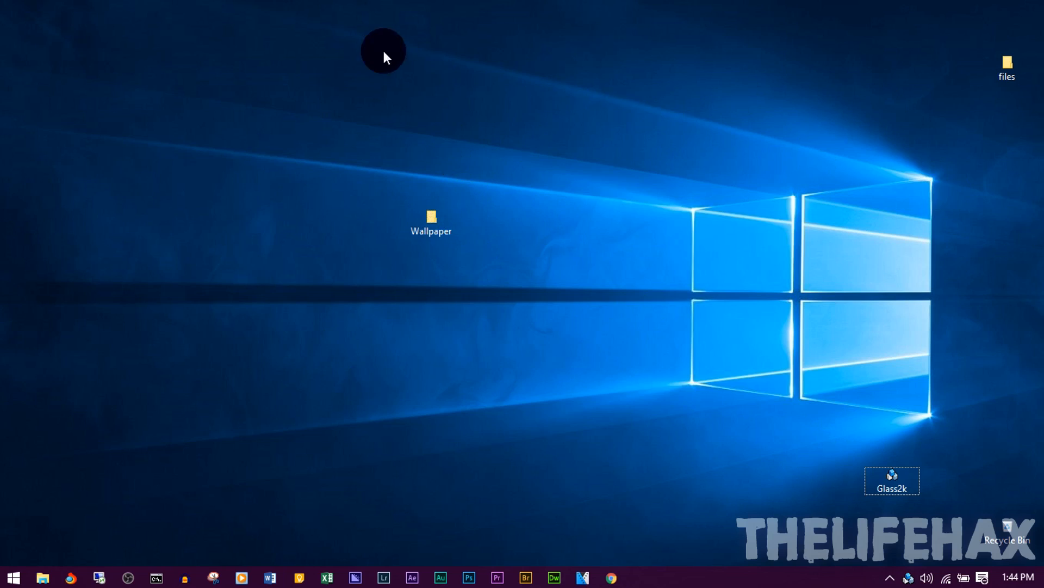
mouse_move(134, 74)
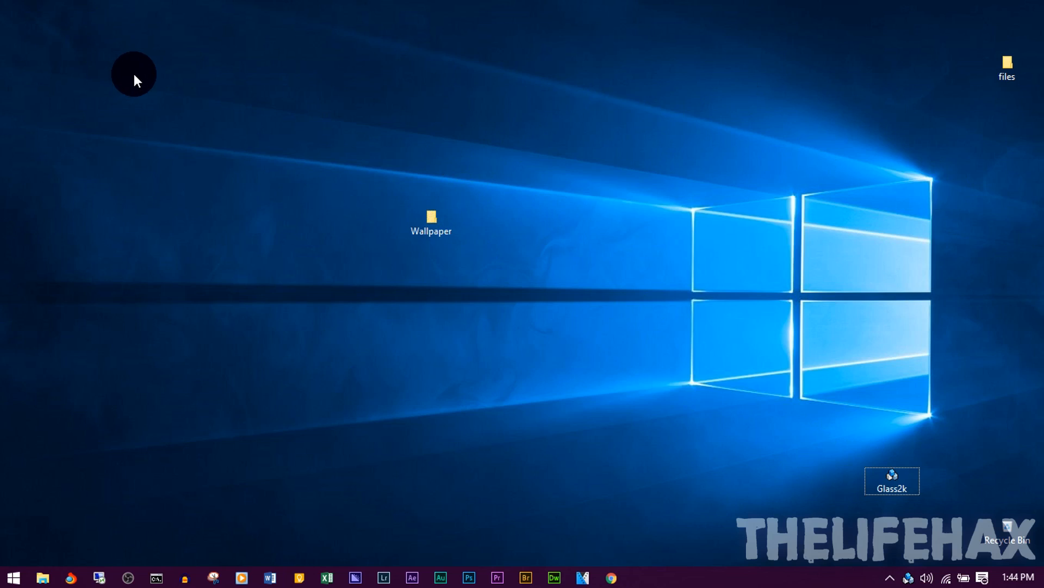
mouse_move(127, 56)
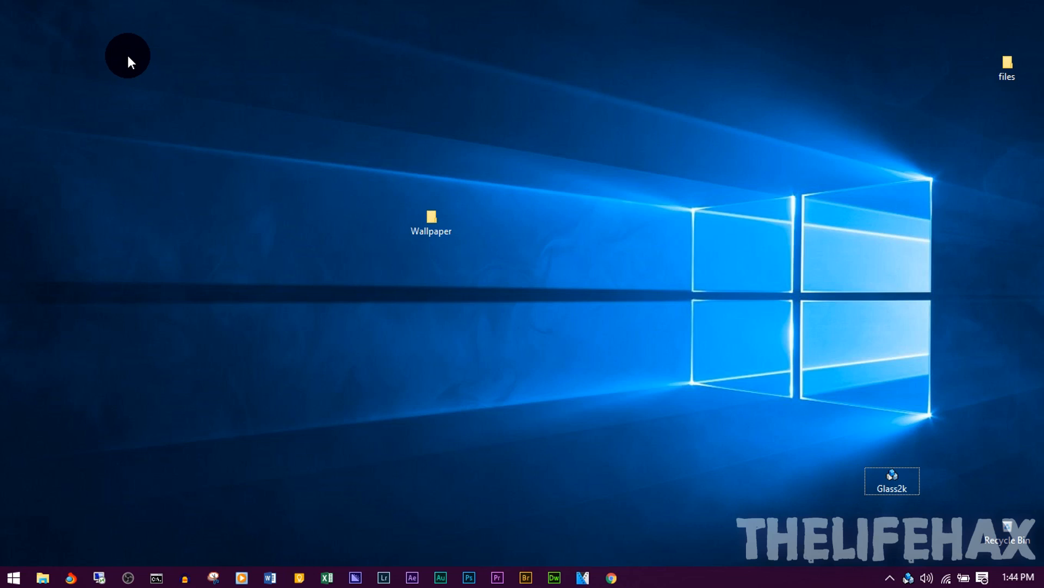
mouse_move(343, 192)
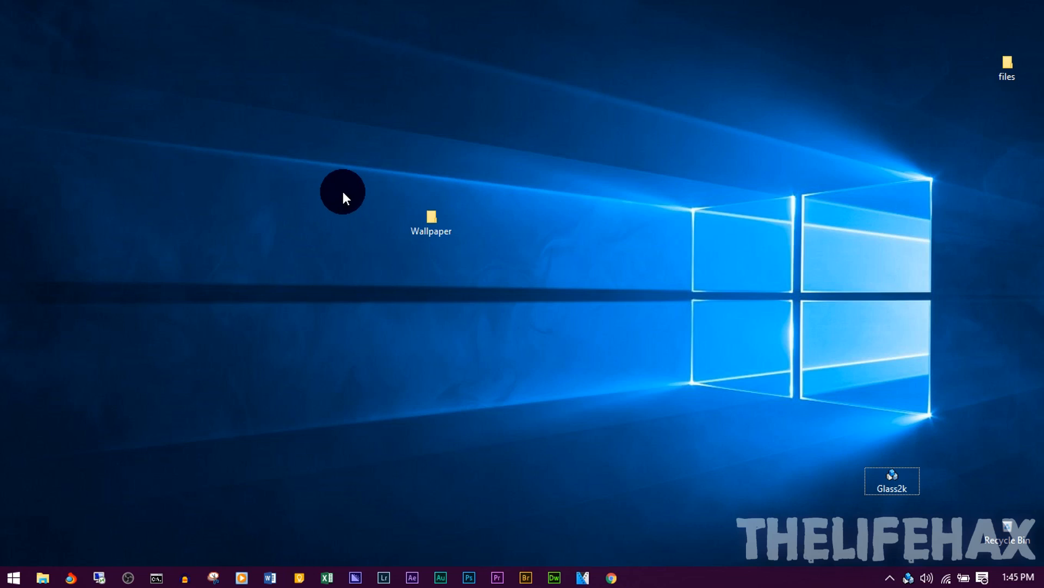
mouse_move(365, 226)
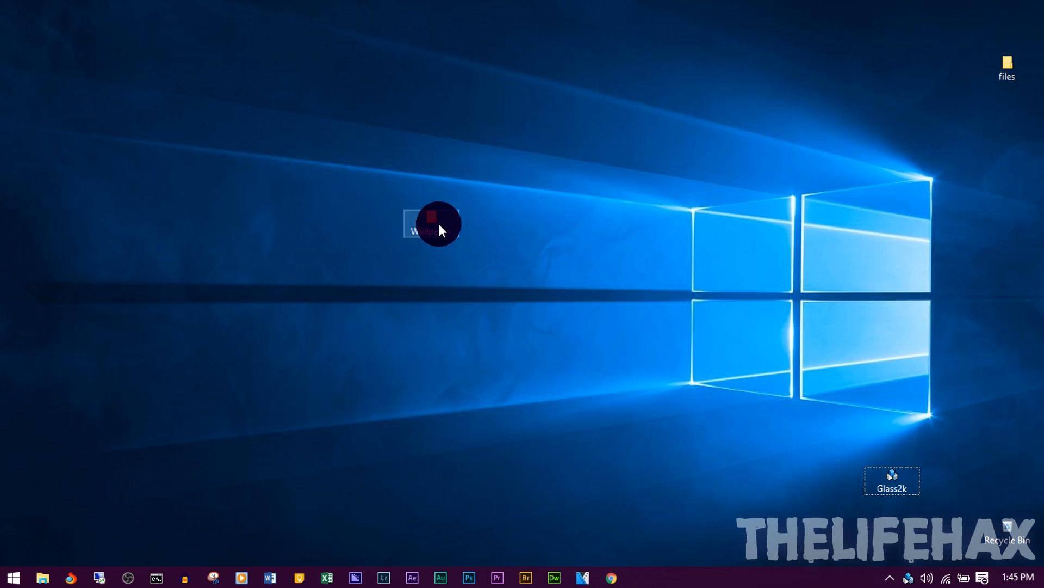
double_click(433, 223)
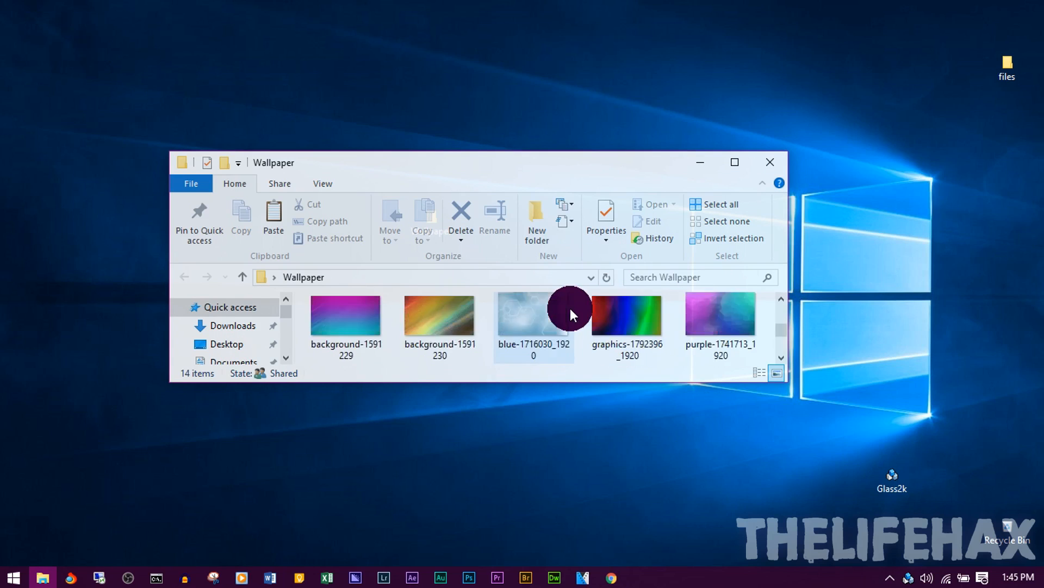
scroll("down", 3)
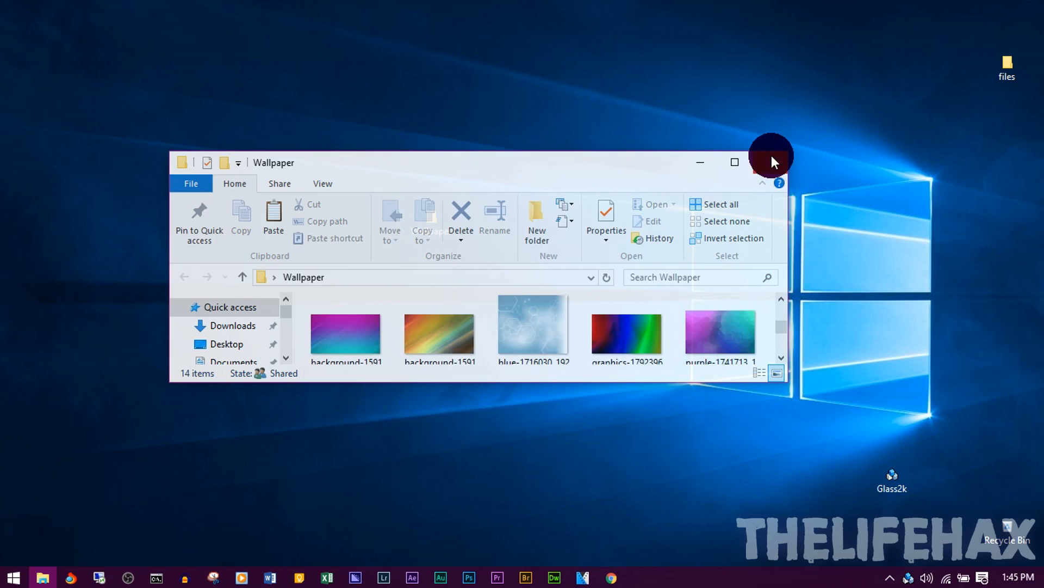
mouse_move(770, 162)
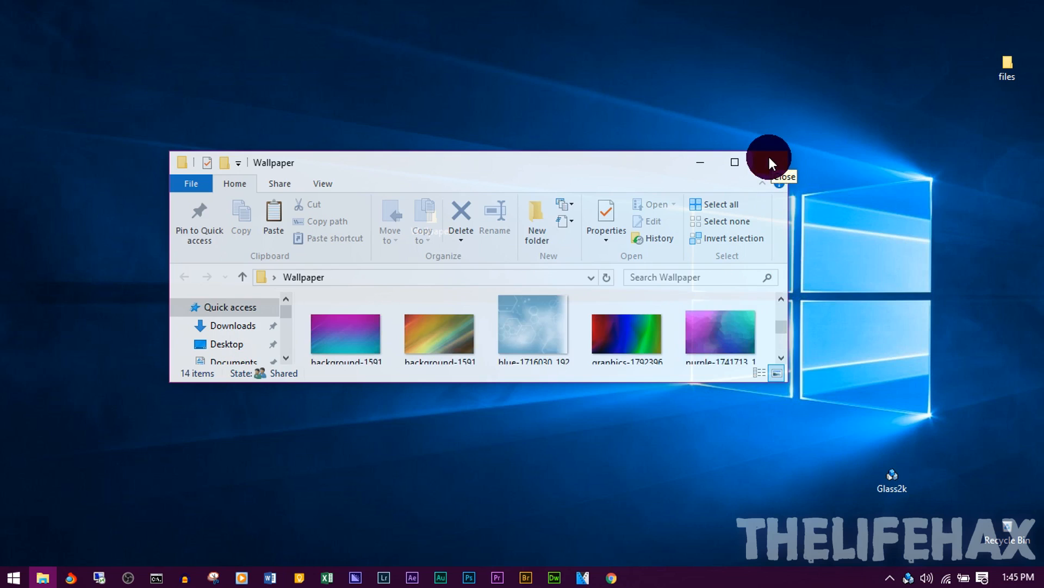
left_click(769, 158)
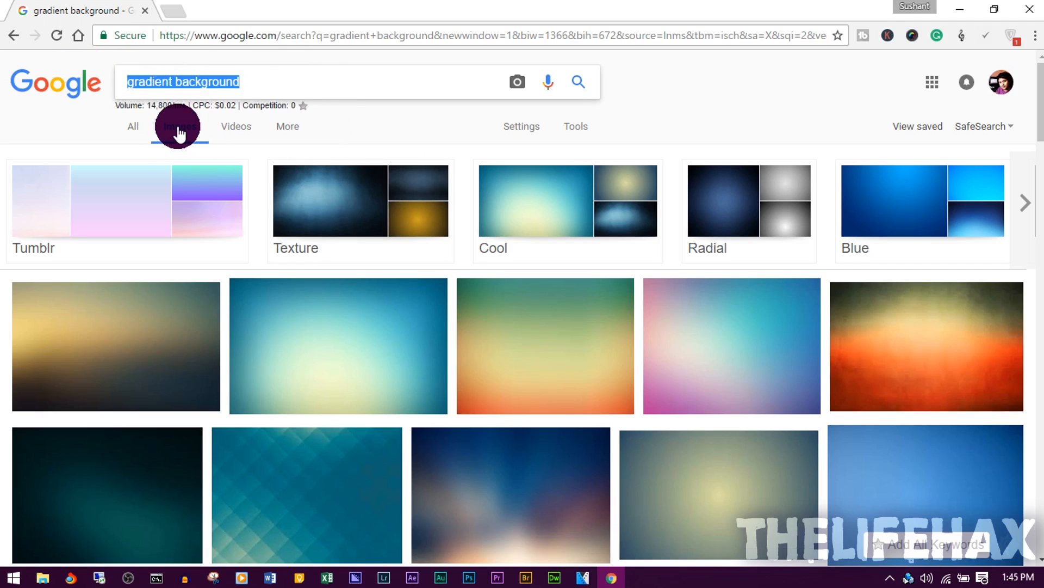
scroll("down", 3)
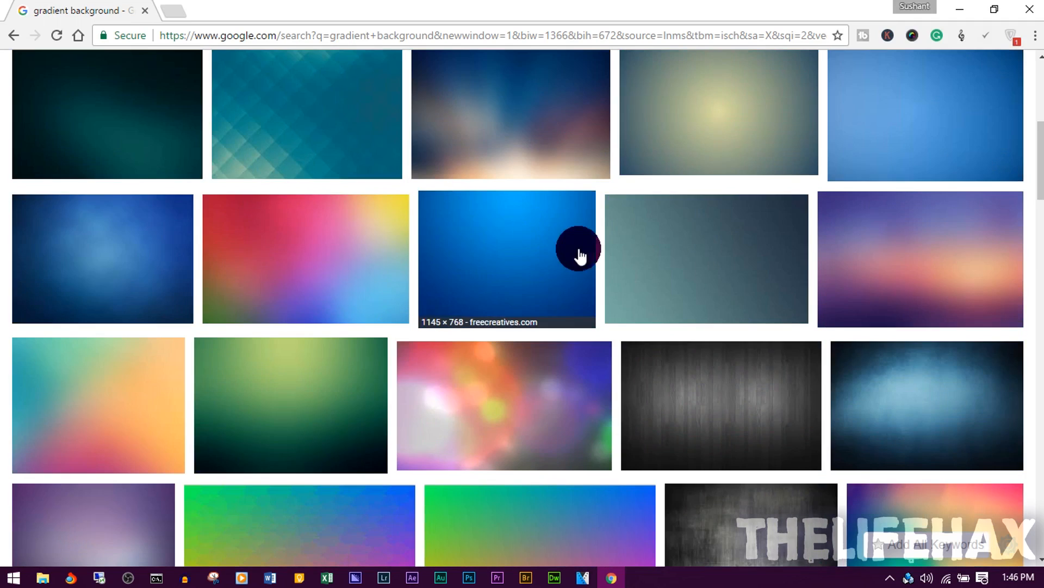
mouse_move(326, 146)
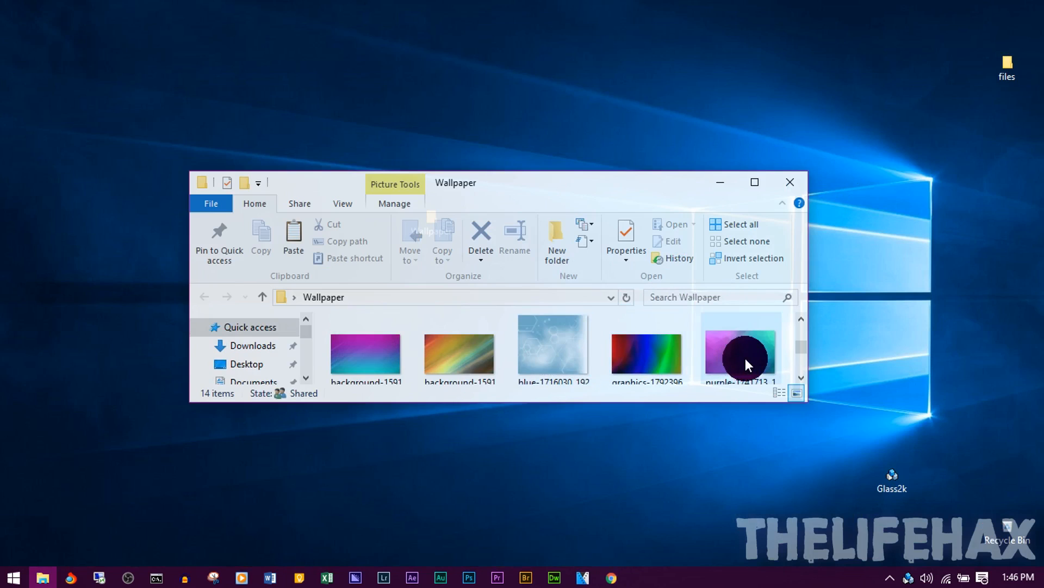
left_click(365, 347)
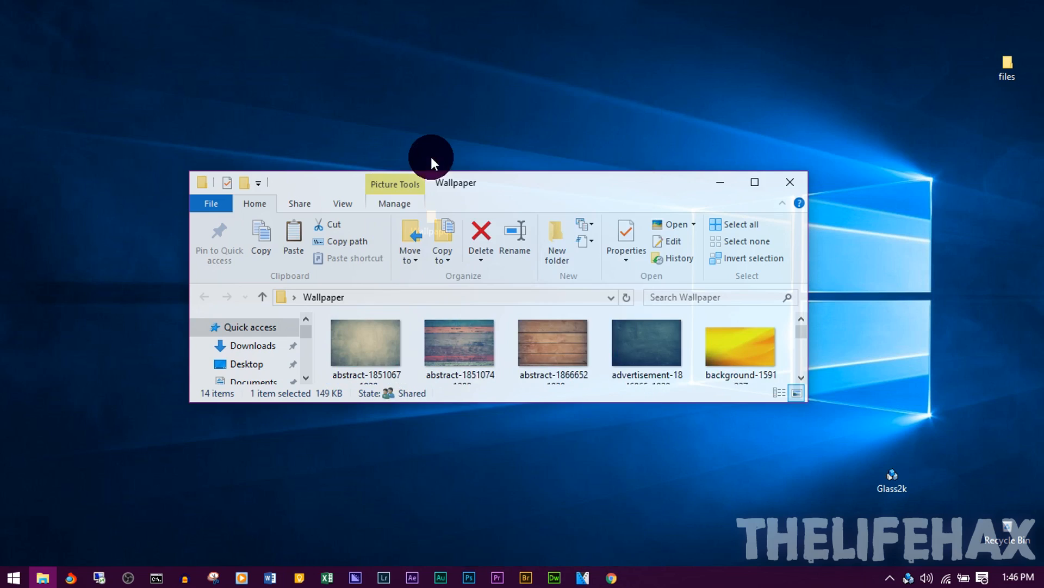
left_click(789, 181)
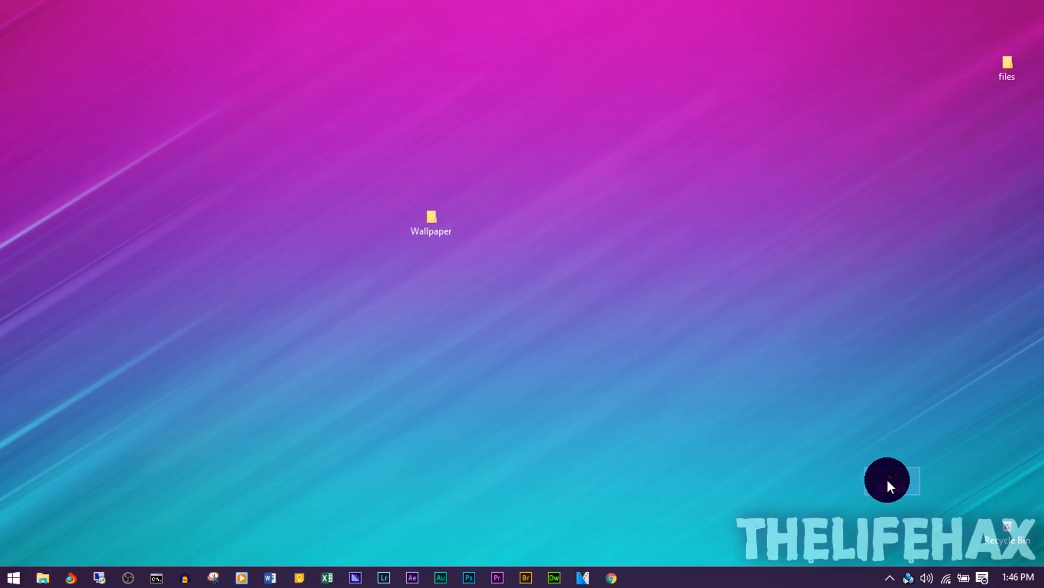
Step: Drag the Glass2k desktop shortcut up next to the Wallpaper folder
left_click_drag(890, 480, 697, 290)
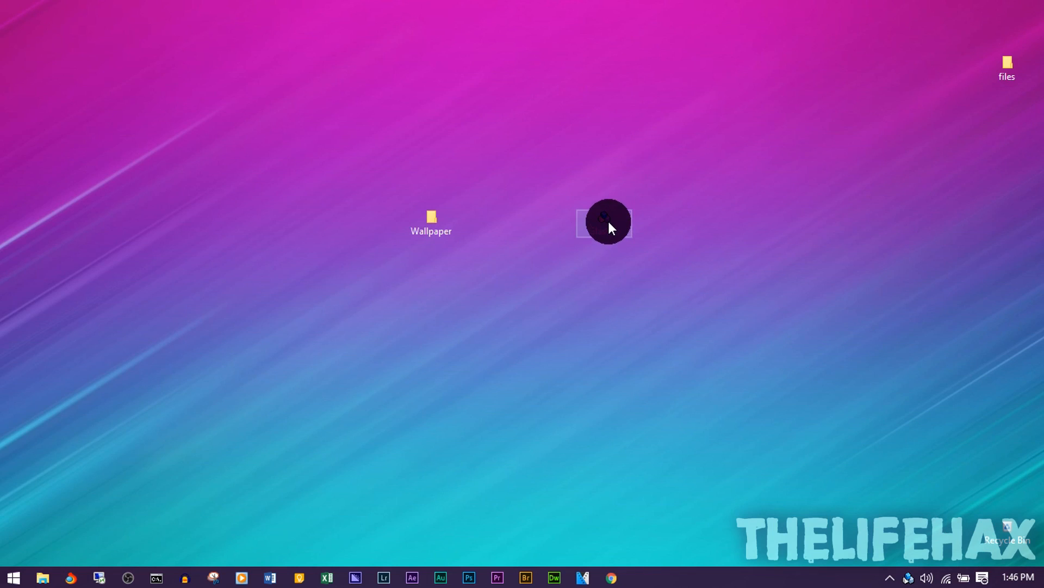
right_click(602, 223)
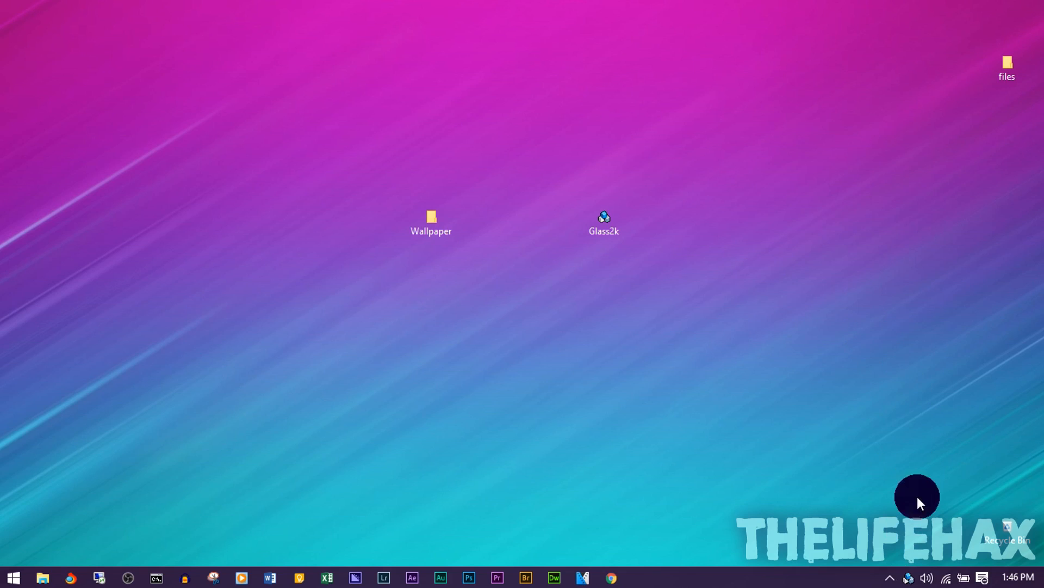
left_click_drag(916, 496, 670, 316)
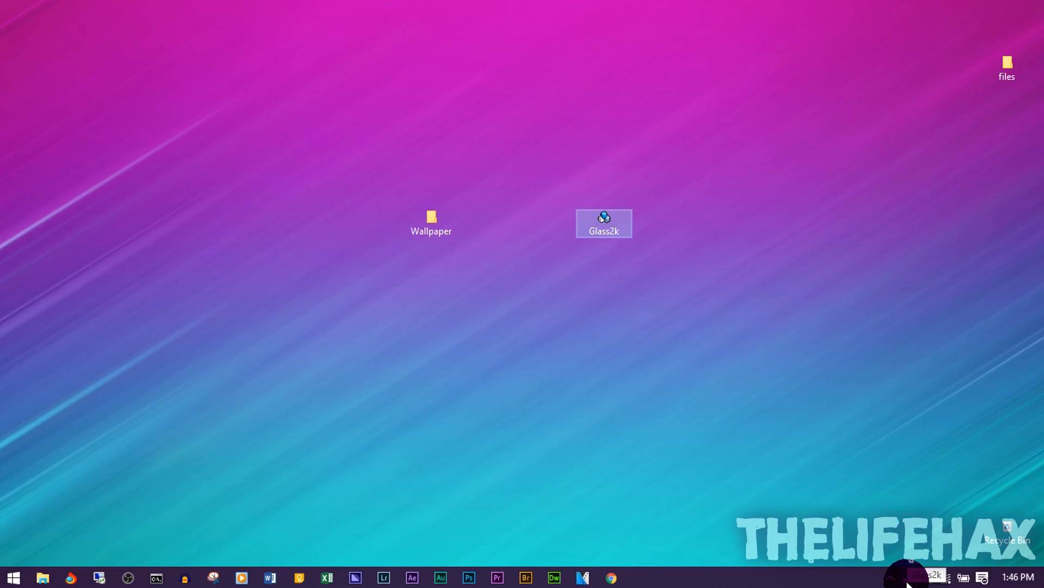
Step: Open Glass2k Settings from the tray menu and view the transparency popup shortcut choices
left_click(923, 576)
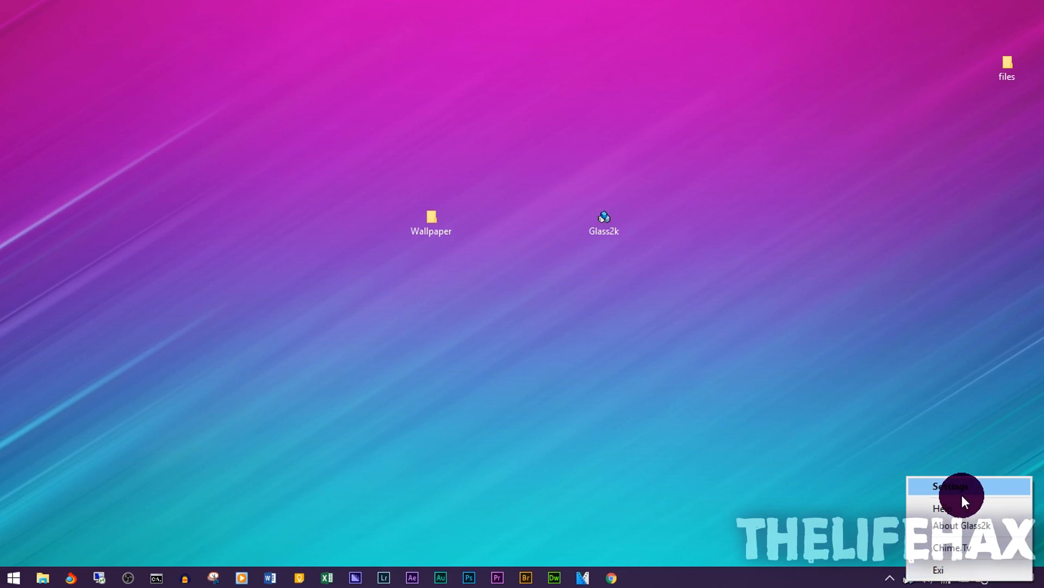
left_click(949, 485)
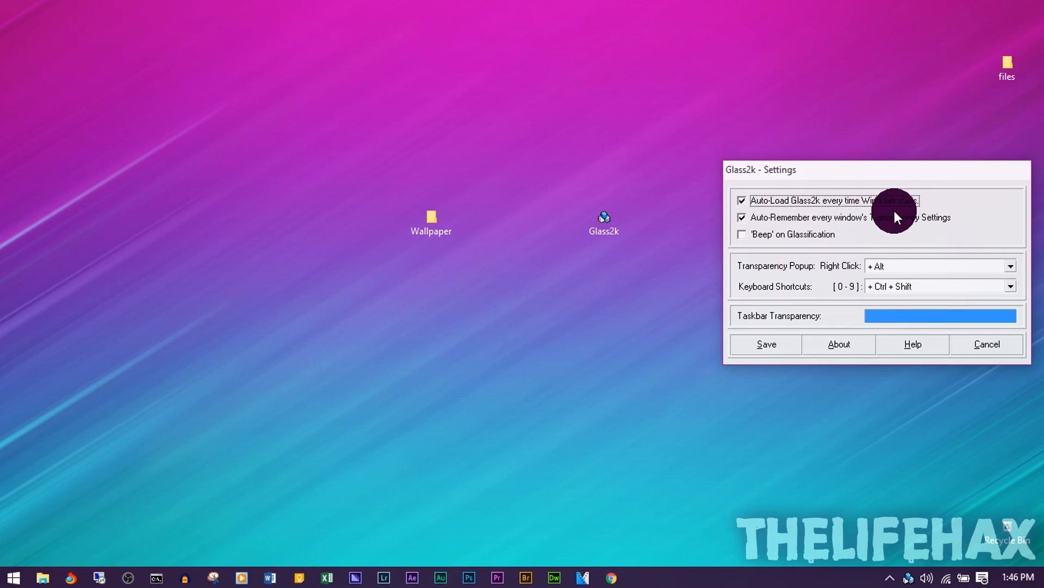
mouse_move(845, 217)
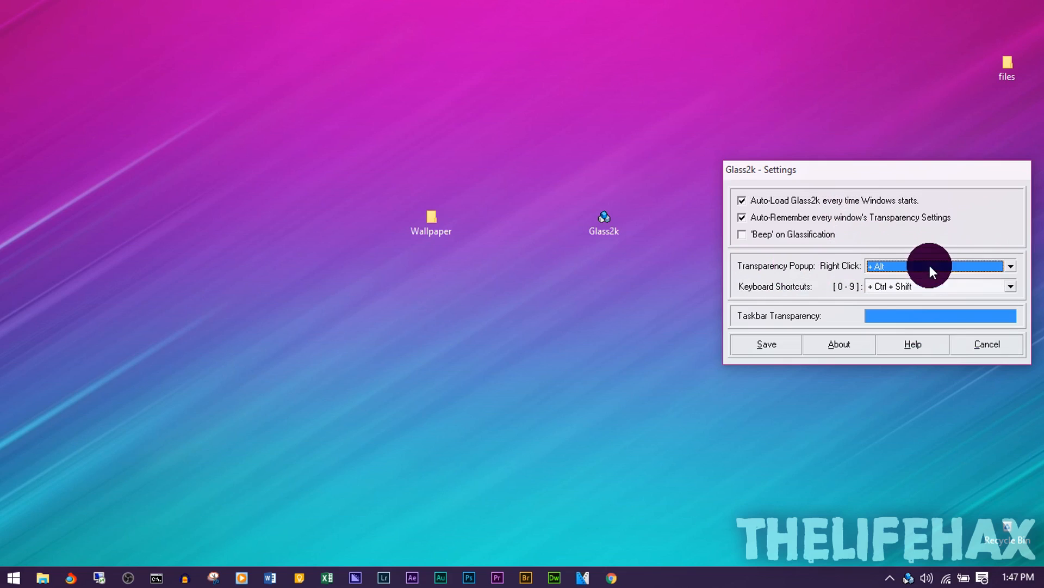
left_click(1010, 266)
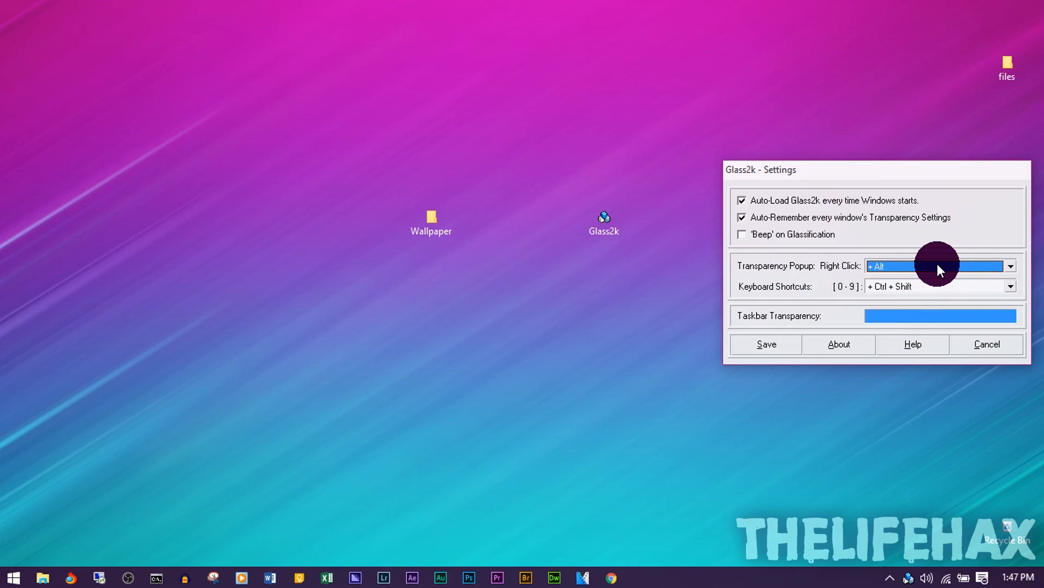
mouse_move(736, 585)
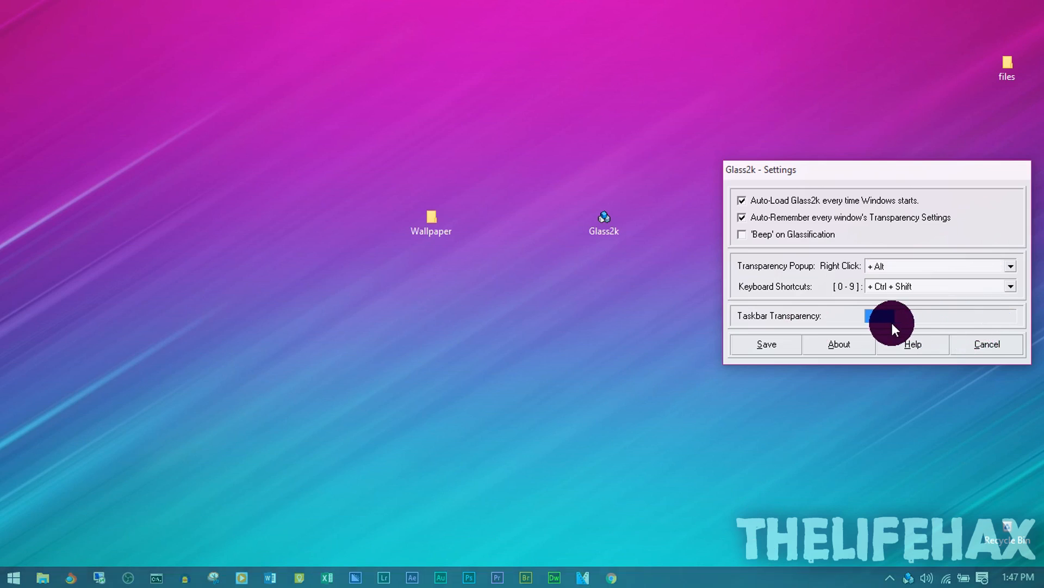
Step: Set taskbar transparency to about two-thirds, keep Auto-Load on, and save
left_click_drag(893, 315, 952, 315)
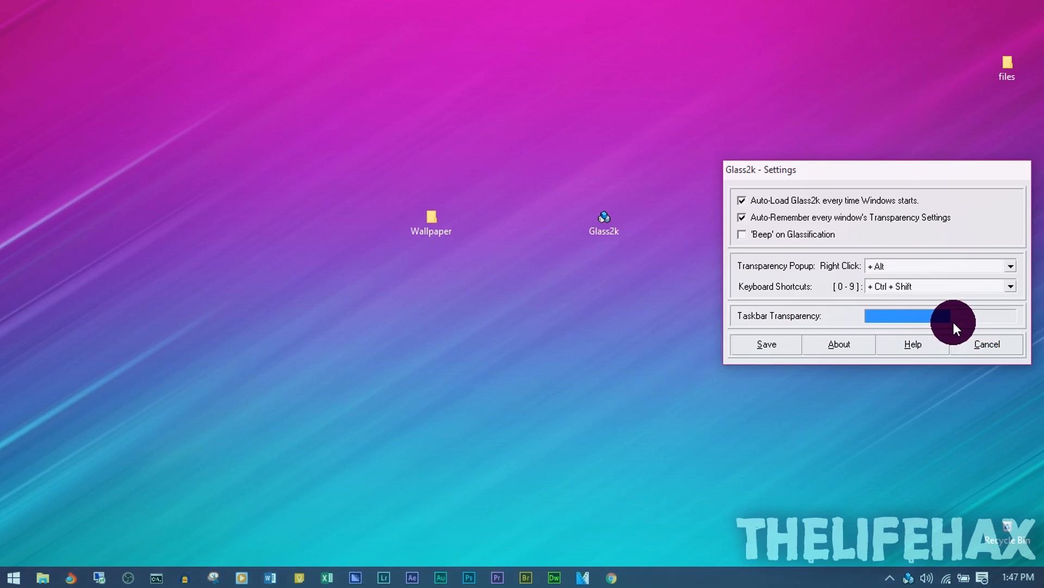
left_click_drag(952, 315, 830, 315)
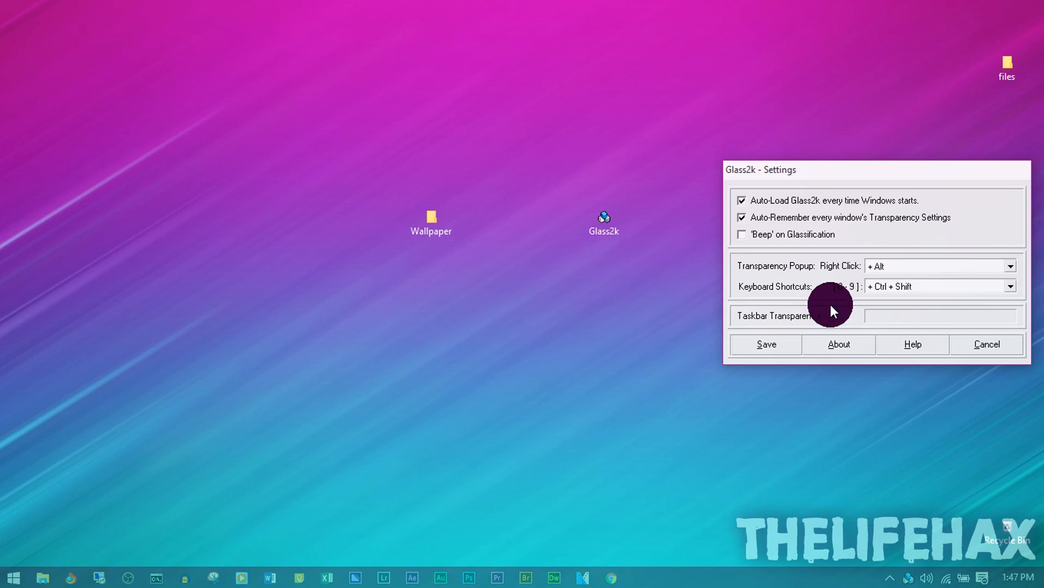
left_click_drag(830, 310, 956, 323)
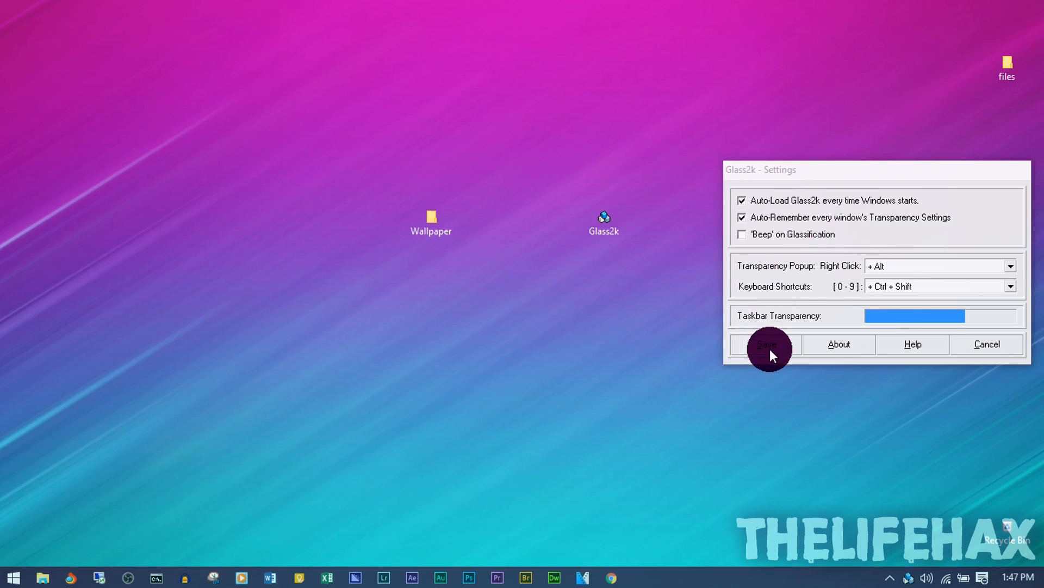
mouse_move(787, 309)
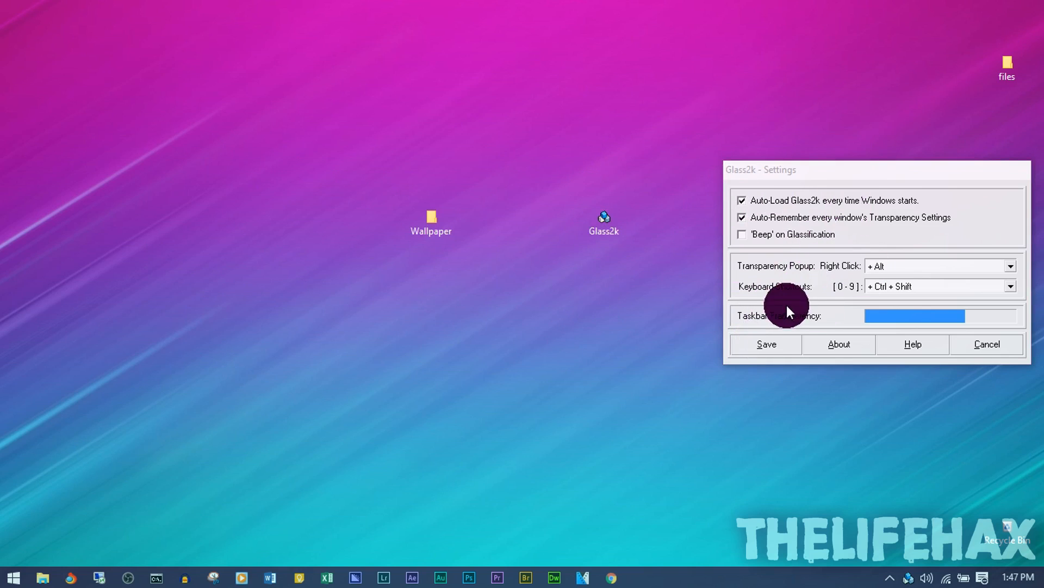
mouse_move(766, 353)
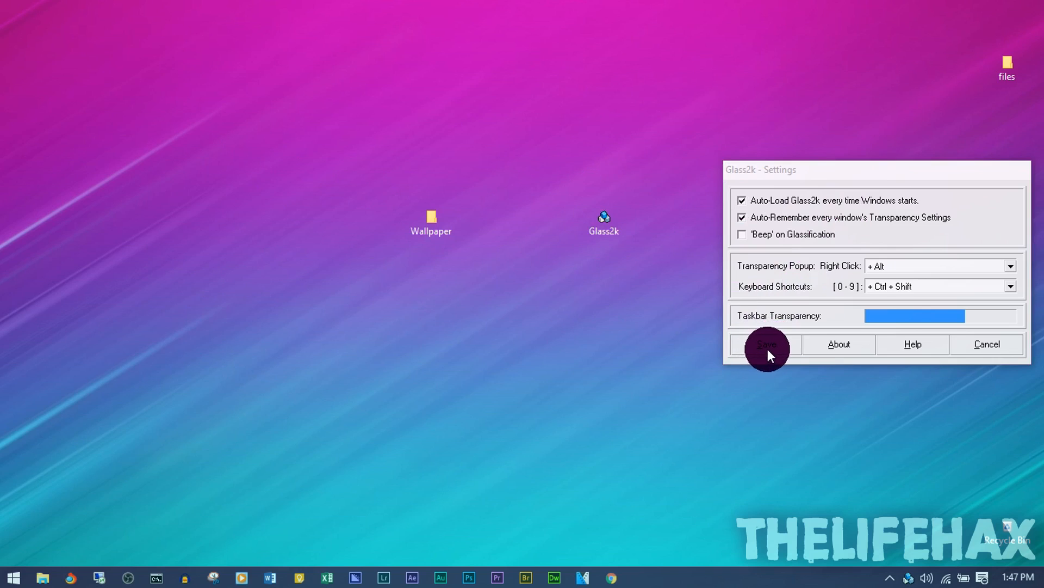
left_click(766, 344)
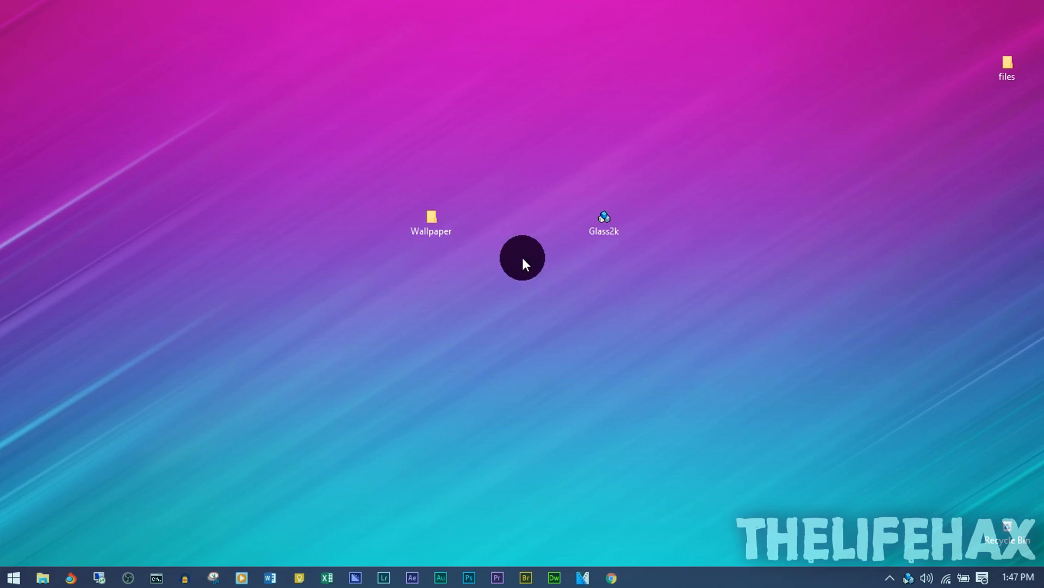
Step: Open the Wallpaper folder and maximize its semi-transparent window to full screen
double_click(431, 220)
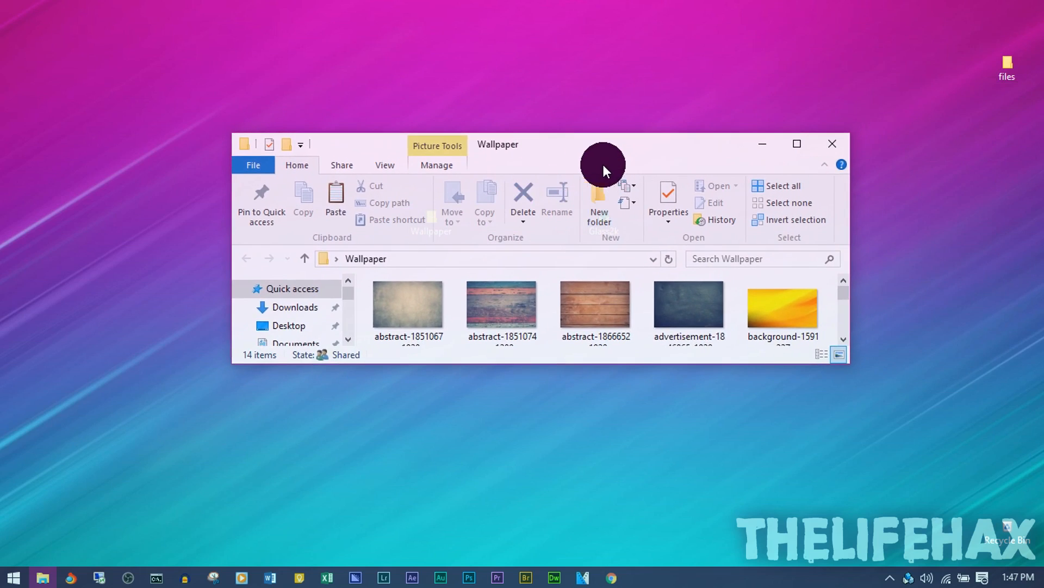
mouse_move(589, 148)
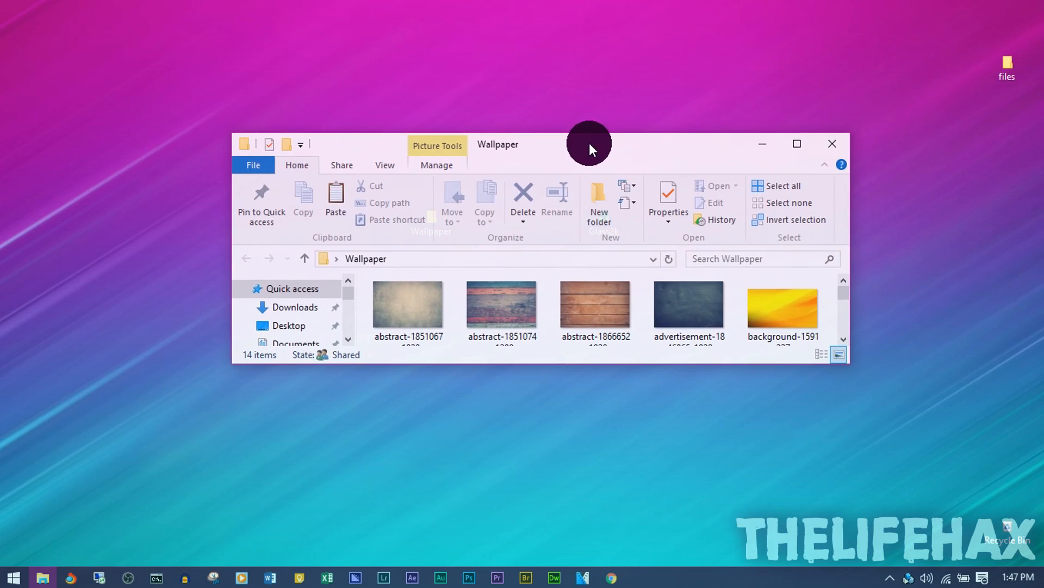
mouse_move(625, 151)
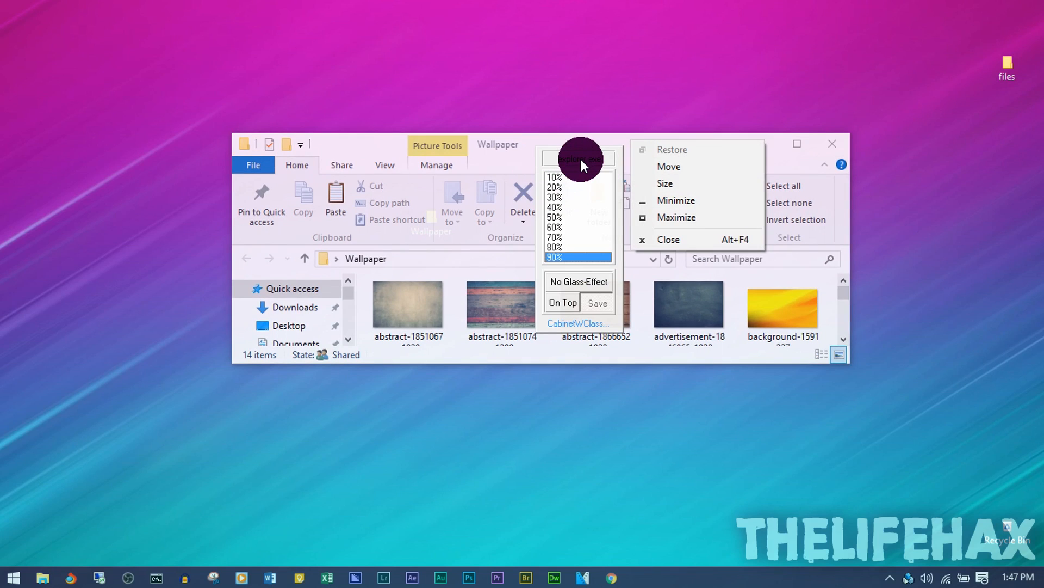
mouse_move(585, 169)
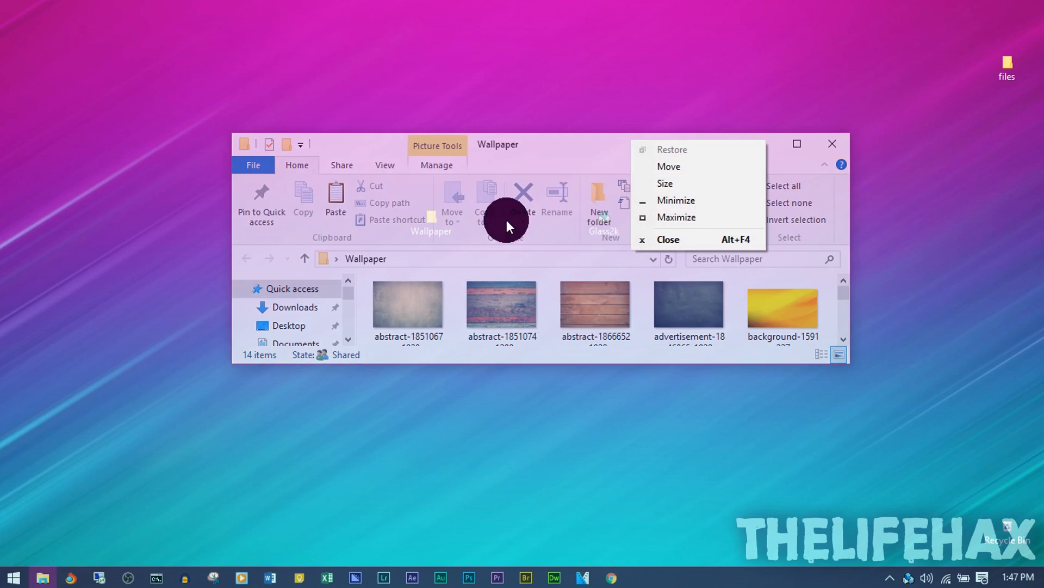
left_click(676, 217)
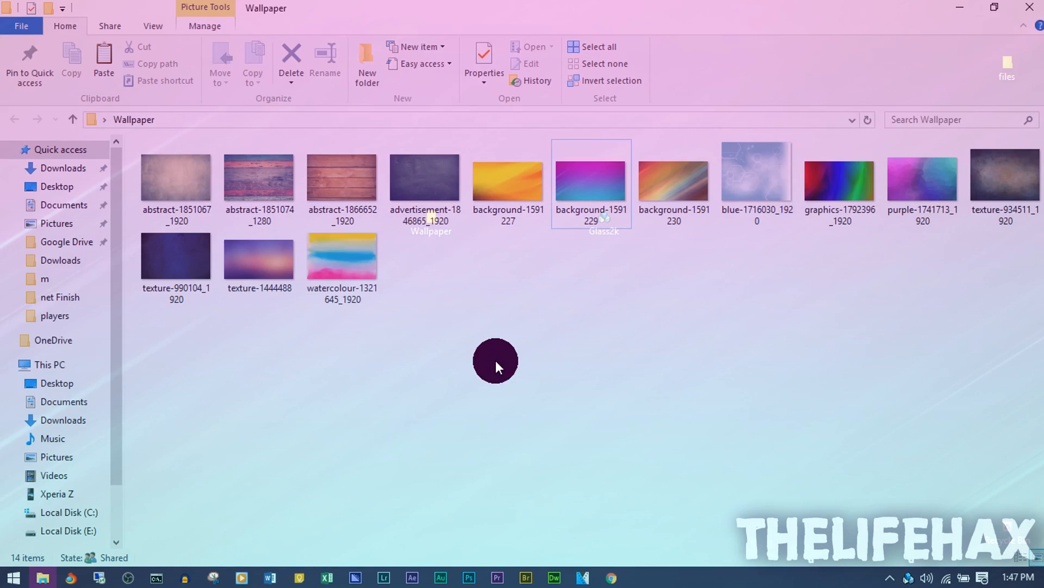
mouse_move(662, 32)
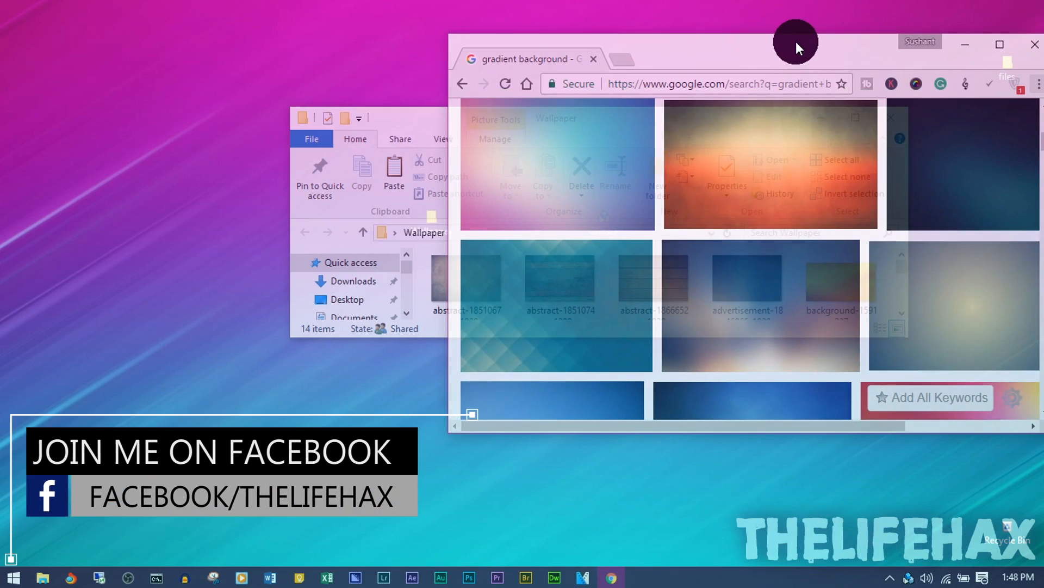
mouse_move(784, 65)
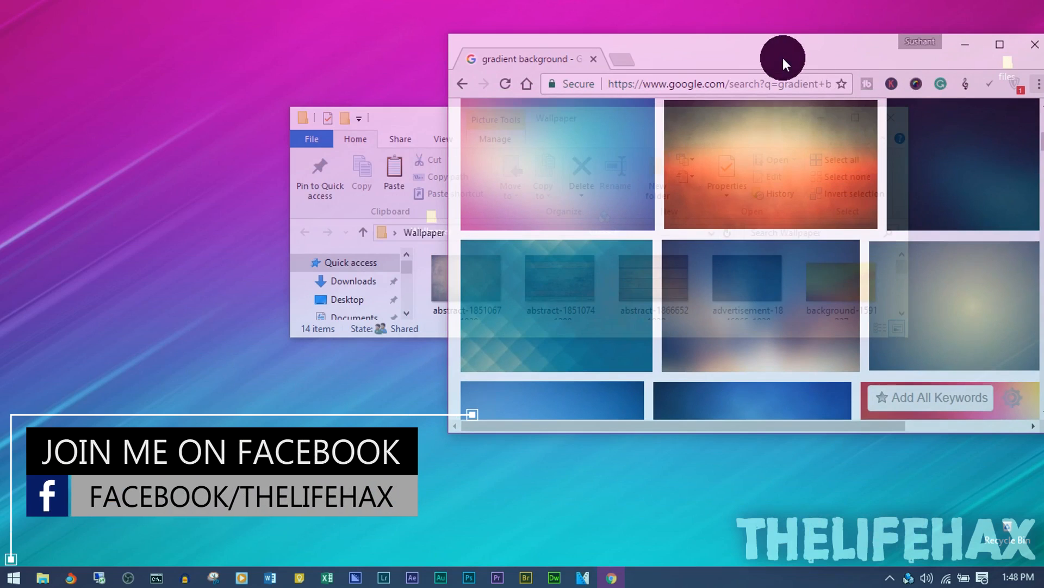
Step: Drag the Google Chrome image search window by its title bar
left_click_drag(782, 56, 760, 74)
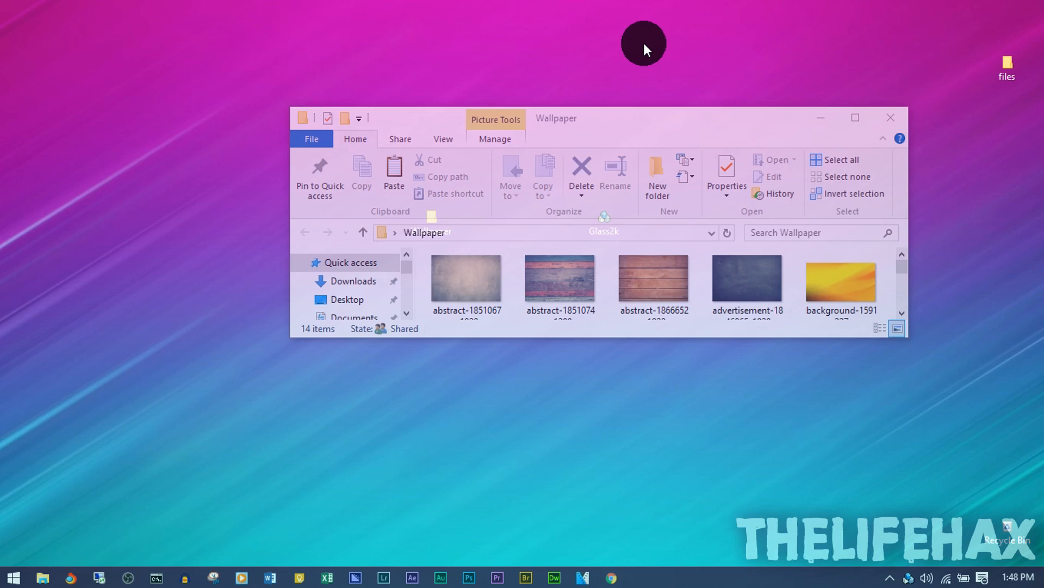
Step: Run shell:startup, close the Wallpaper folder, and paste Glass2k into Startup
type("shell")
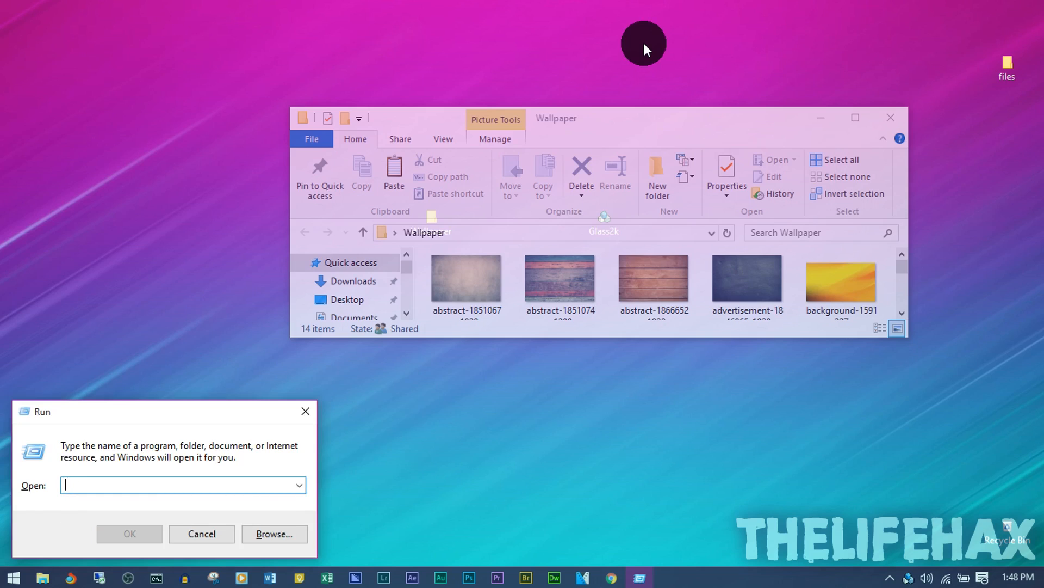
type("shell:startup")
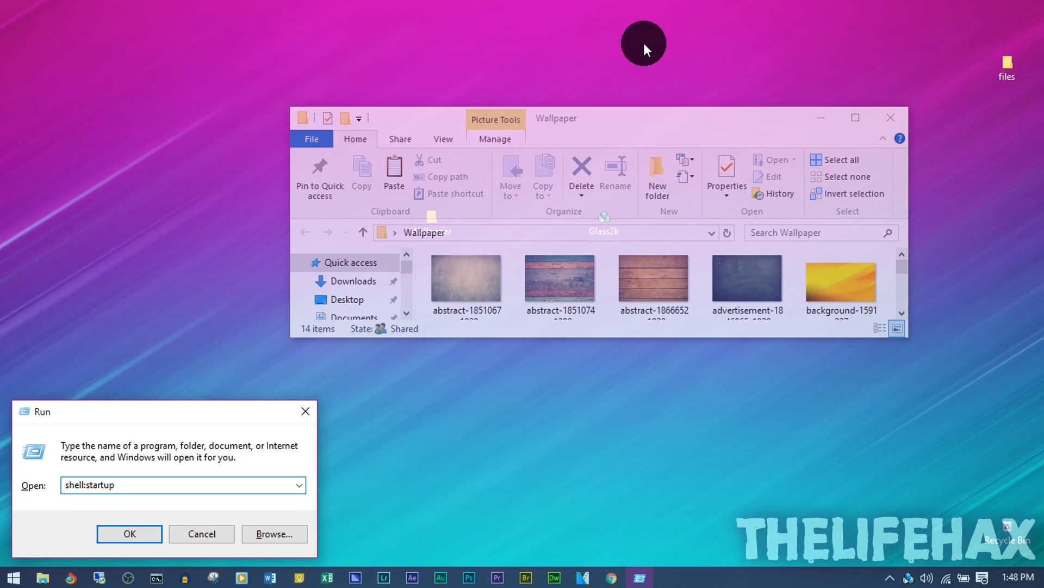
left_click(130, 533)
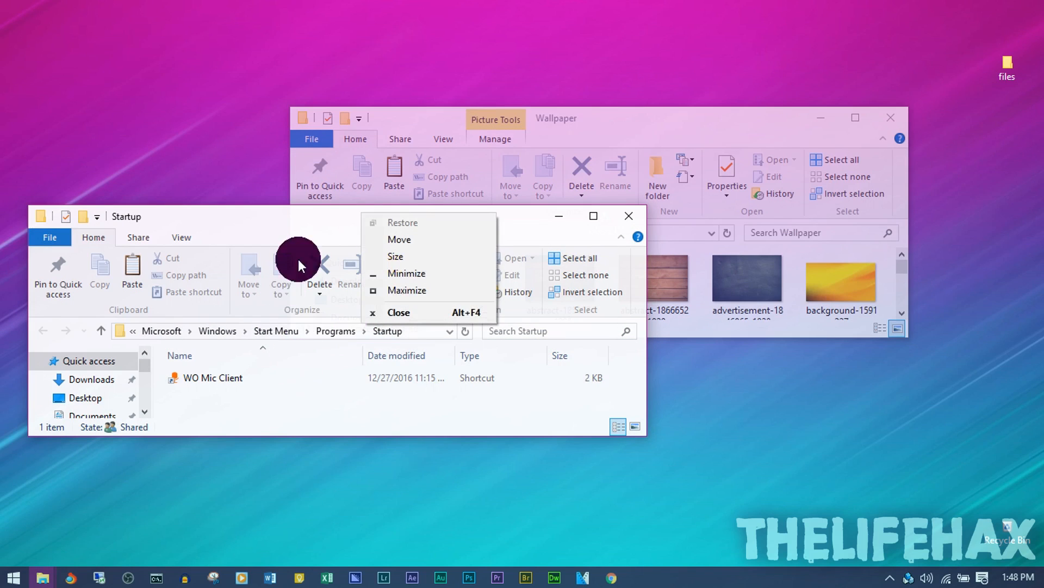
left_click(398, 312)
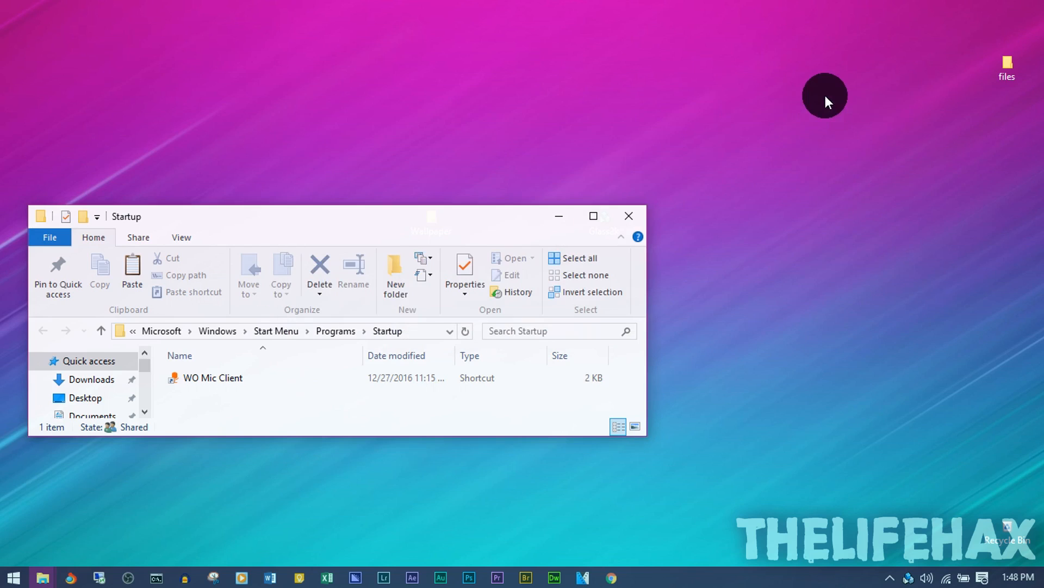
mouse_move(763, 448)
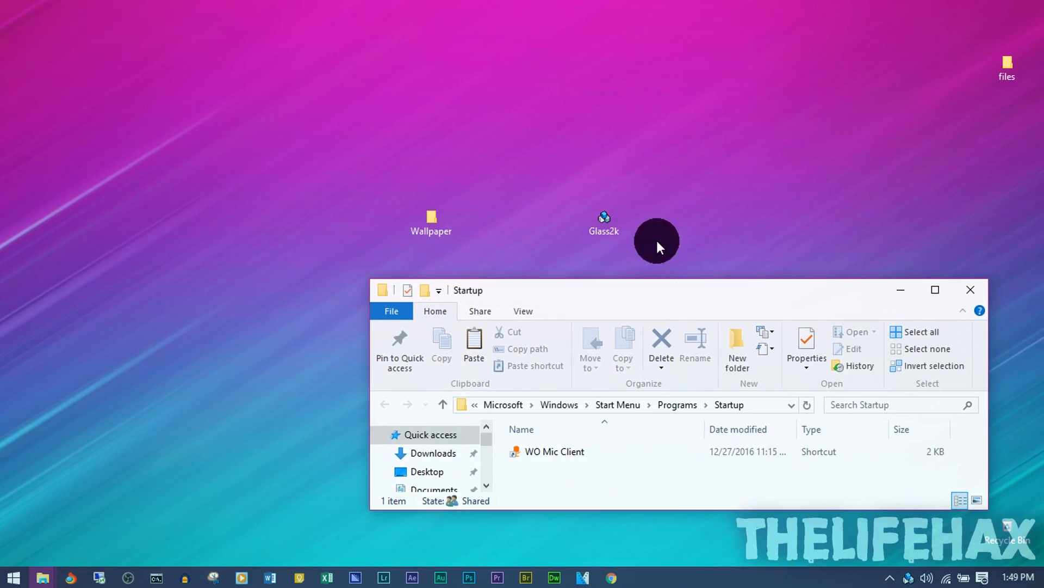
right_click(603, 223)
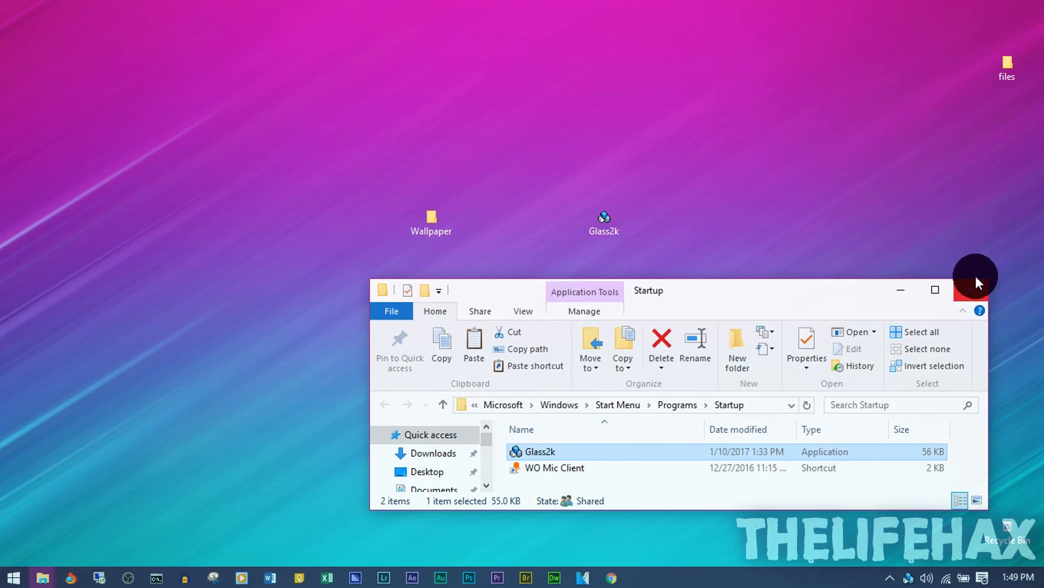
Step: Open Task Manager from the taskbar and enable Glass2k on the Startup tab
right_click(766, 533)
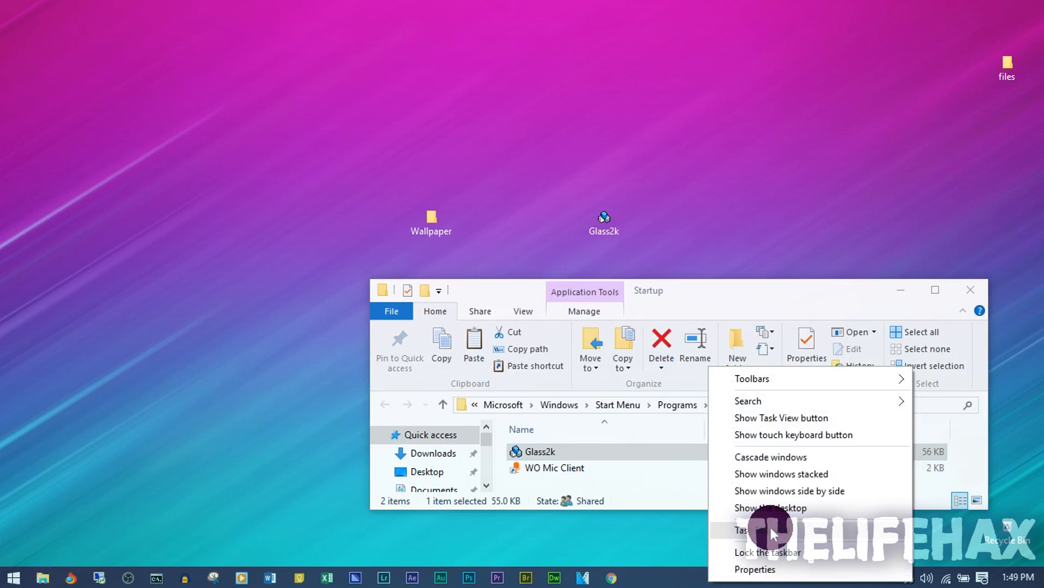
left_click(754, 530)
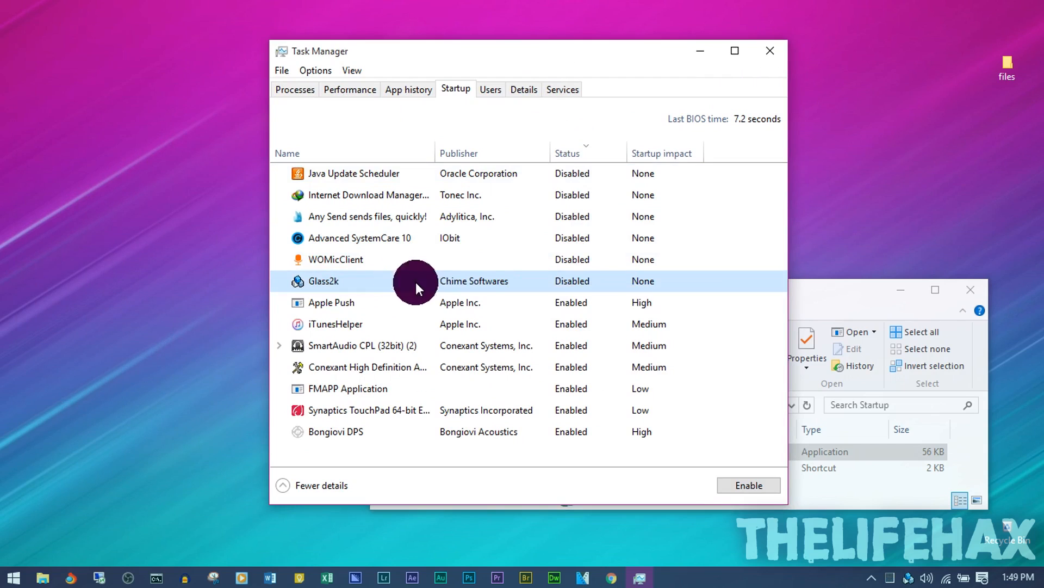
mouse_move(537, 302)
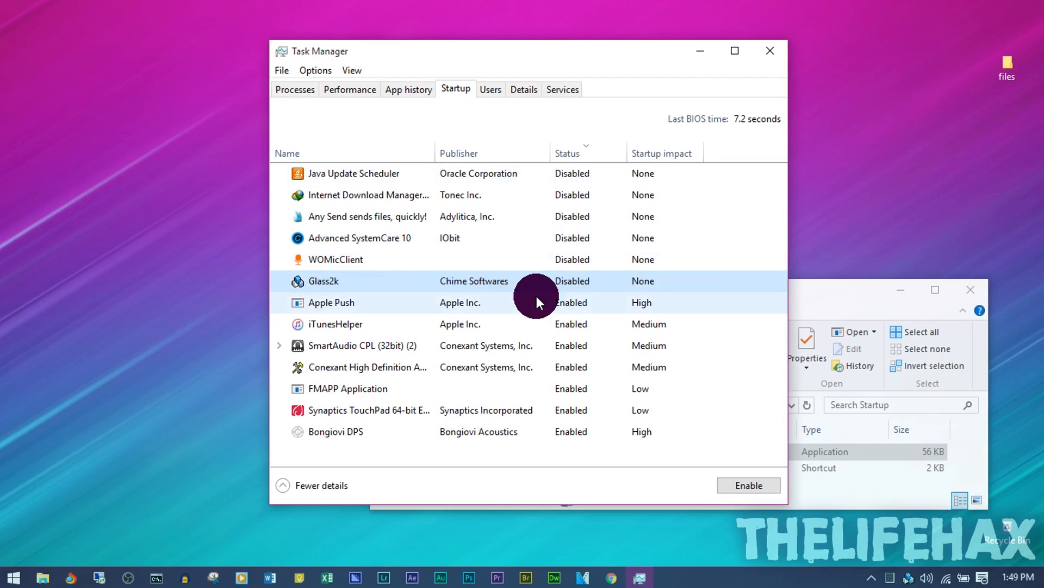
left_click(747, 484)
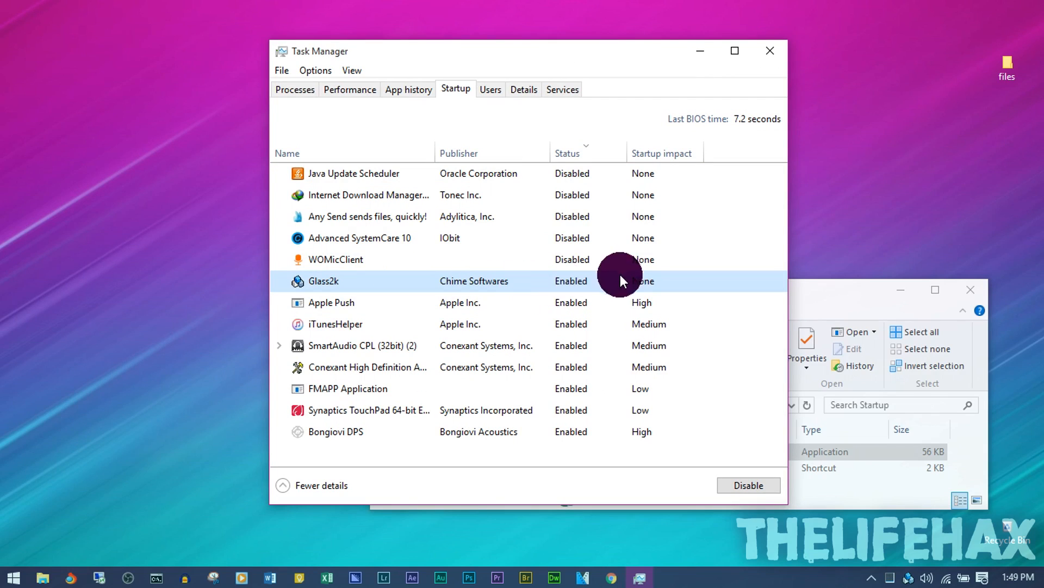
mouse_move(770, 51)
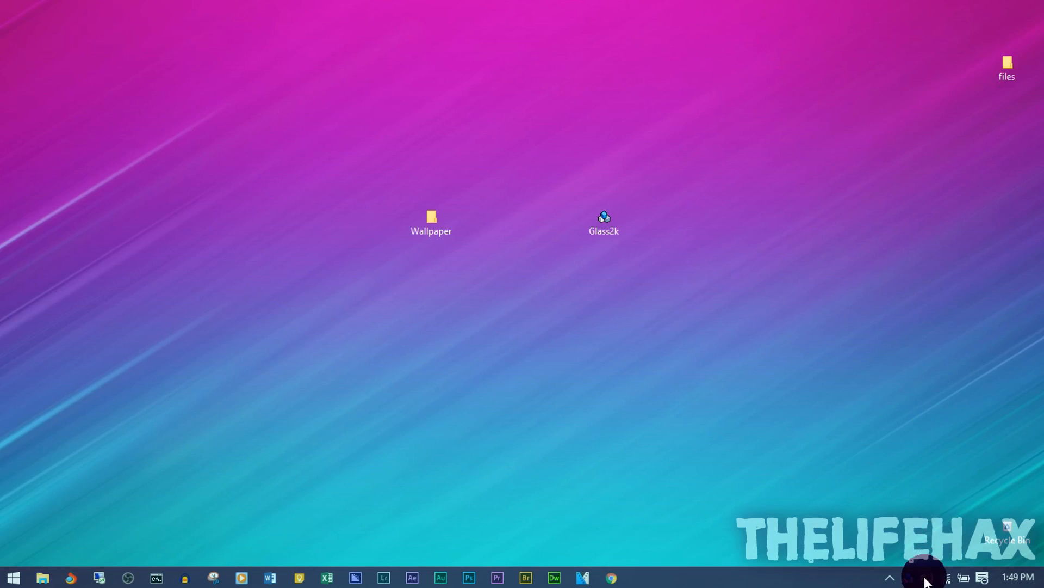
Step: Reopen Glass2k Settings from the tray icon to check the auto-load option
double_click(603, 218)
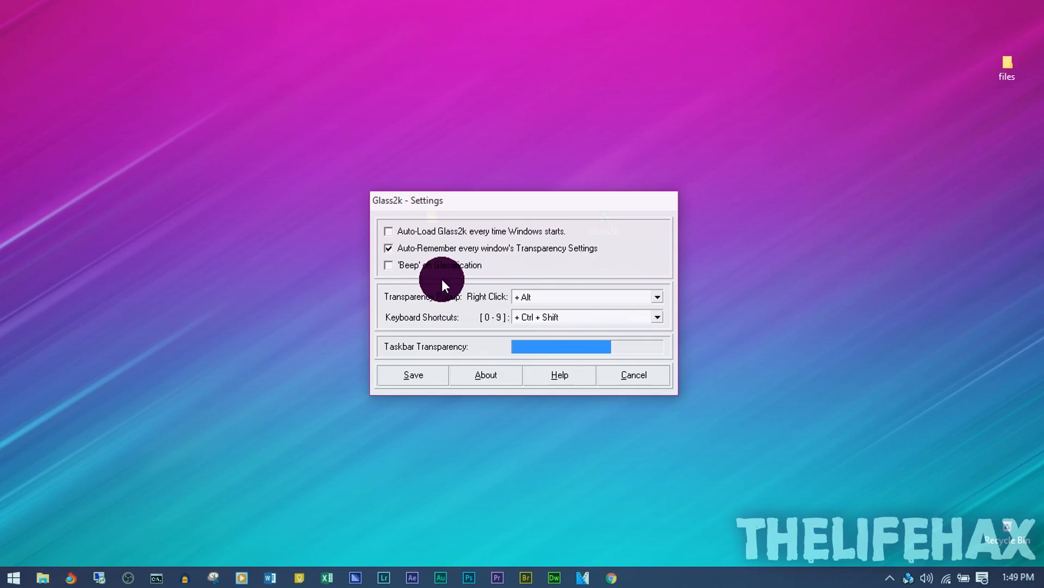
mouse_move(574, 235)
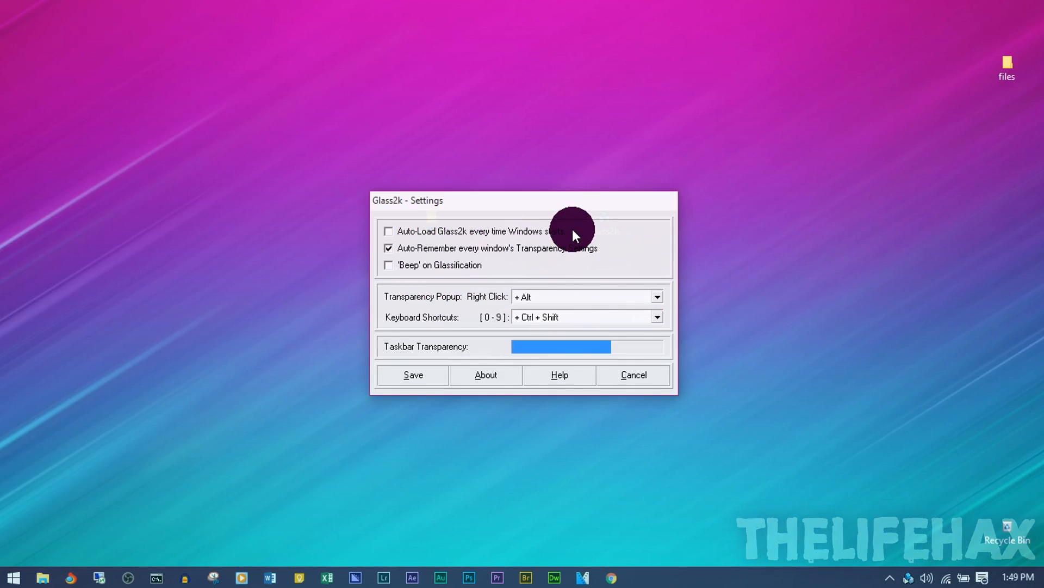